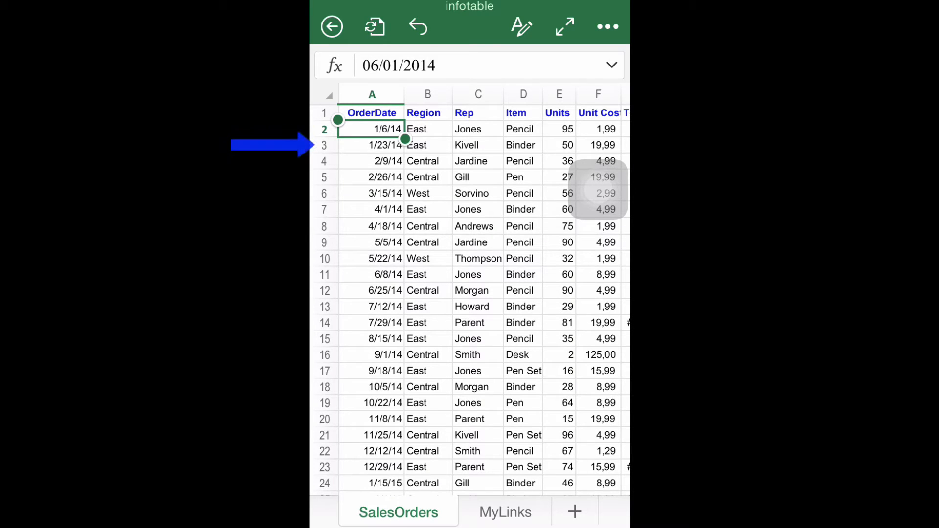
# Select cell A3 (order date 23/01/2014) on the SalesOrders sheet
pyautogui.click(371, 144)
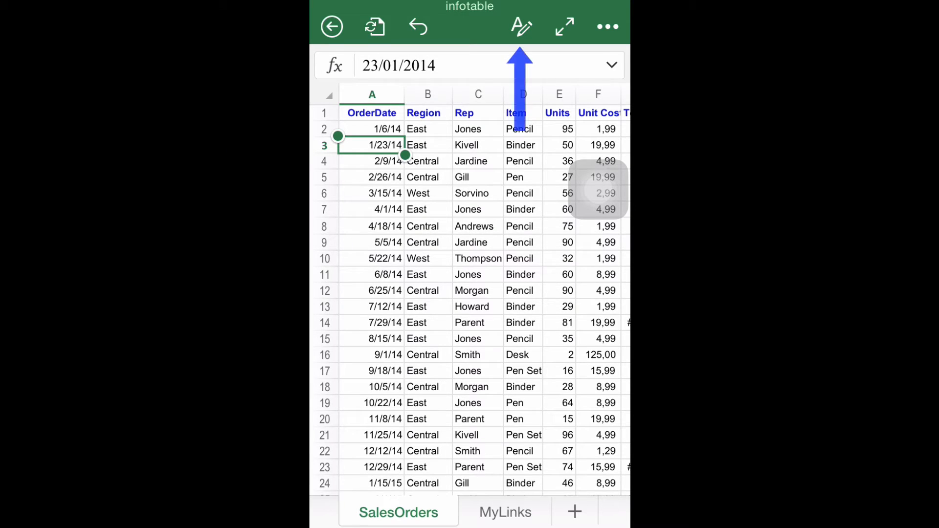
# Switch the editing ribbon from Home to the View tab
pyautogui.click(520, 26)
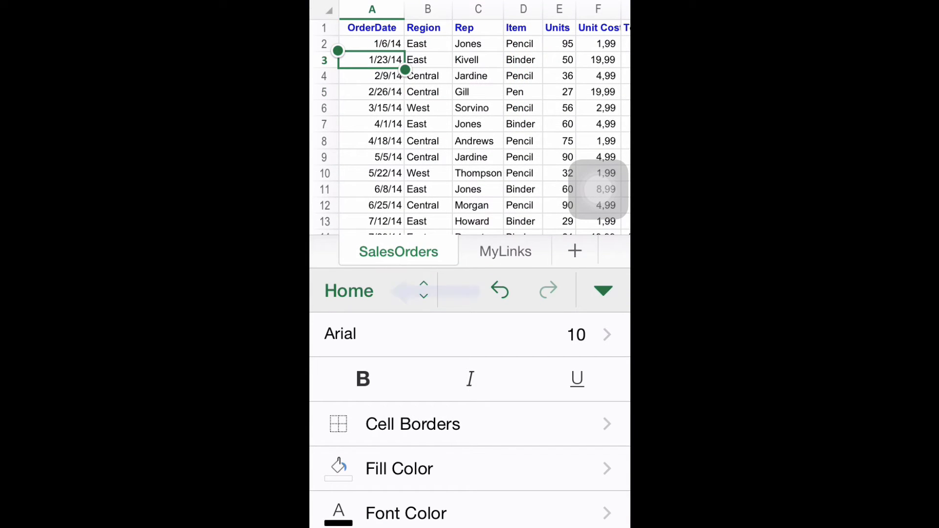
pyautogui.click(349, 291)
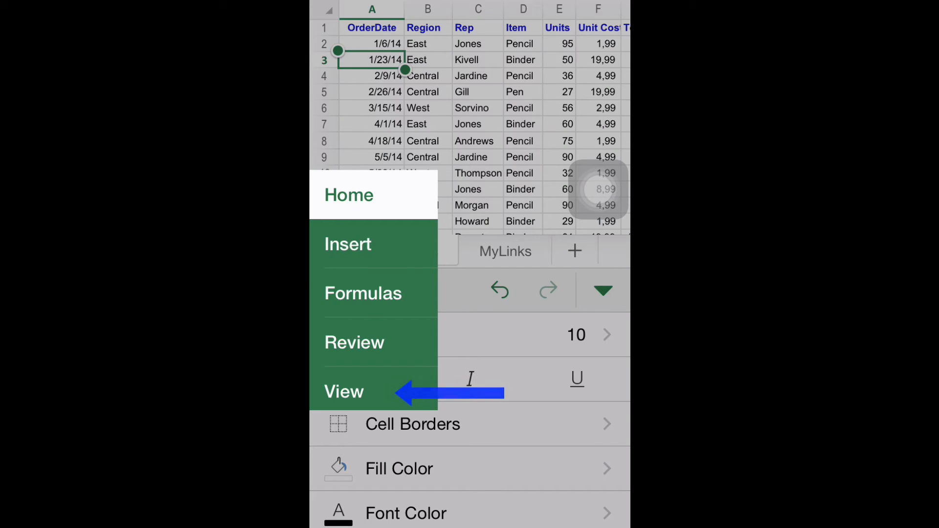
pyautogui.click(343, 391)
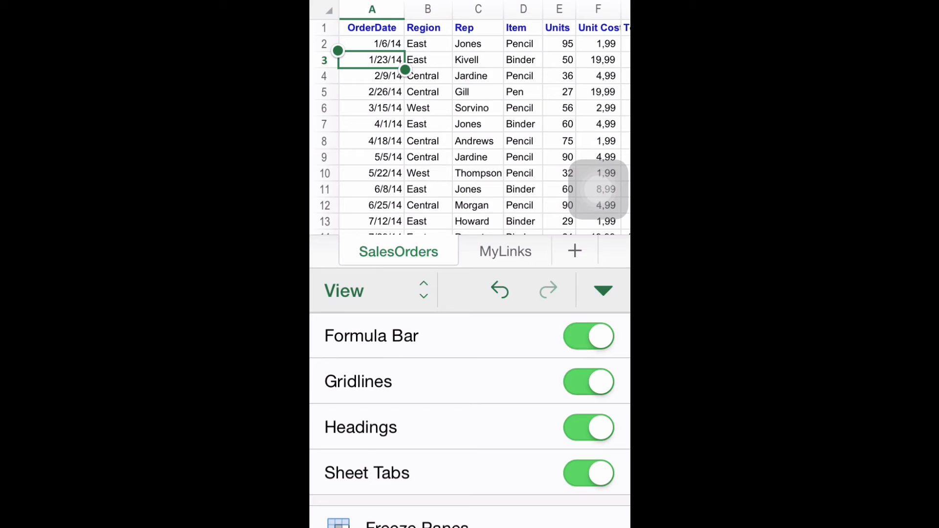
# Turn on Freeze Panes at cell A3, locking rows 1–2
pyautogui.scroll(-3)
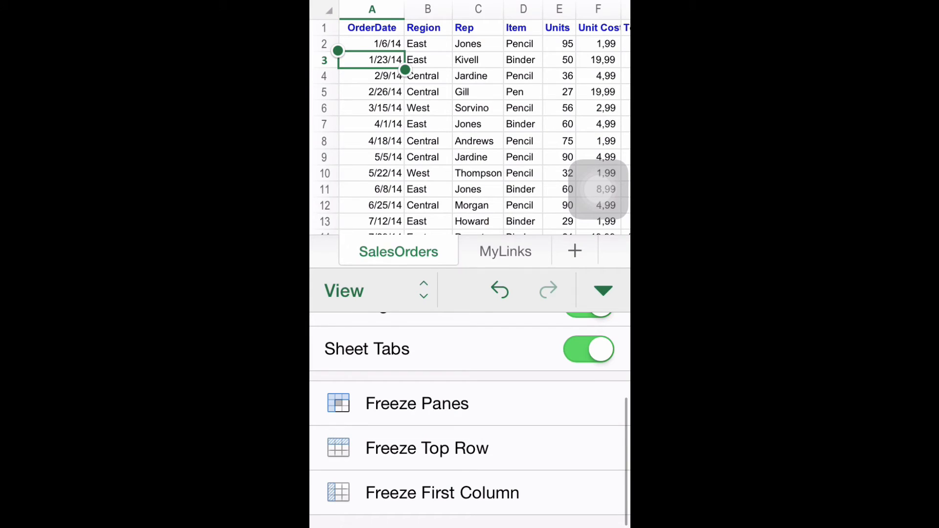
pyautogui.click(416, 403)
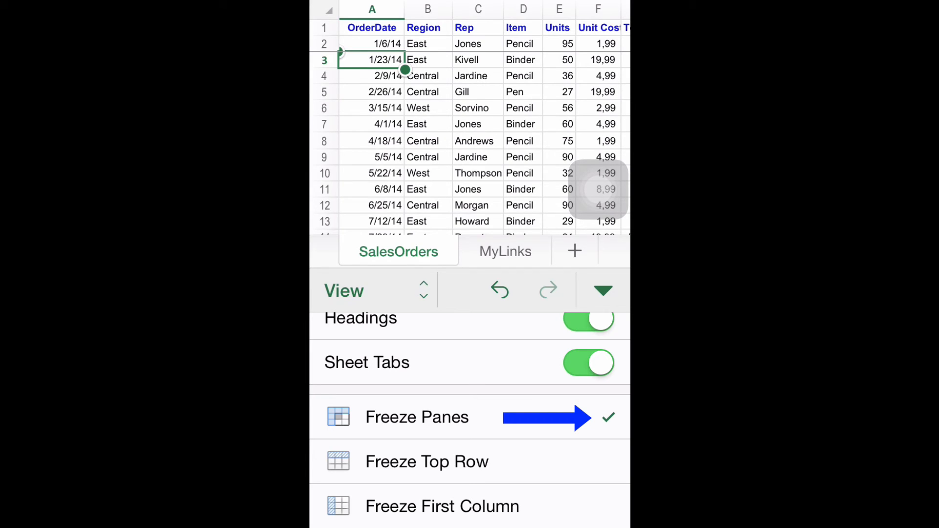
# Unfreeze, select A5, and re-freeze panes to lock rows 1–4
pyautogui.click(417, 416)
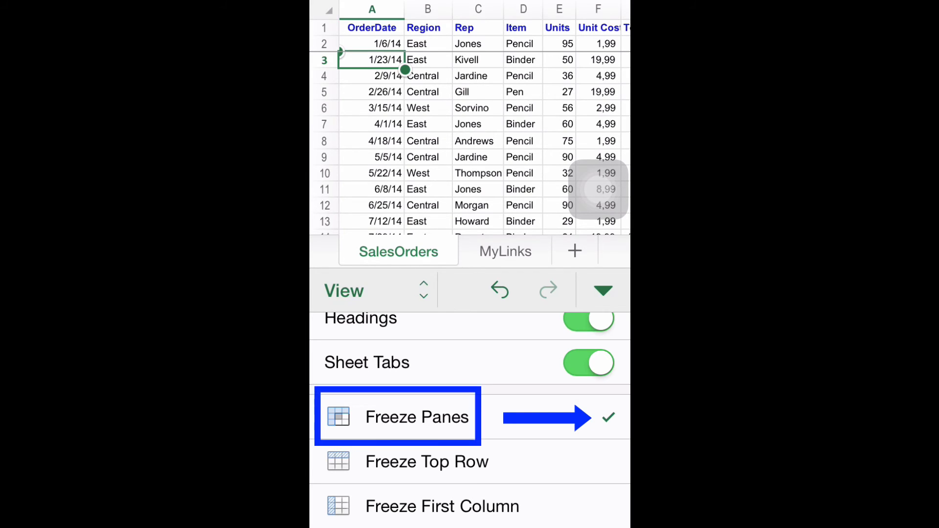
pyautogui.click(416, 416)
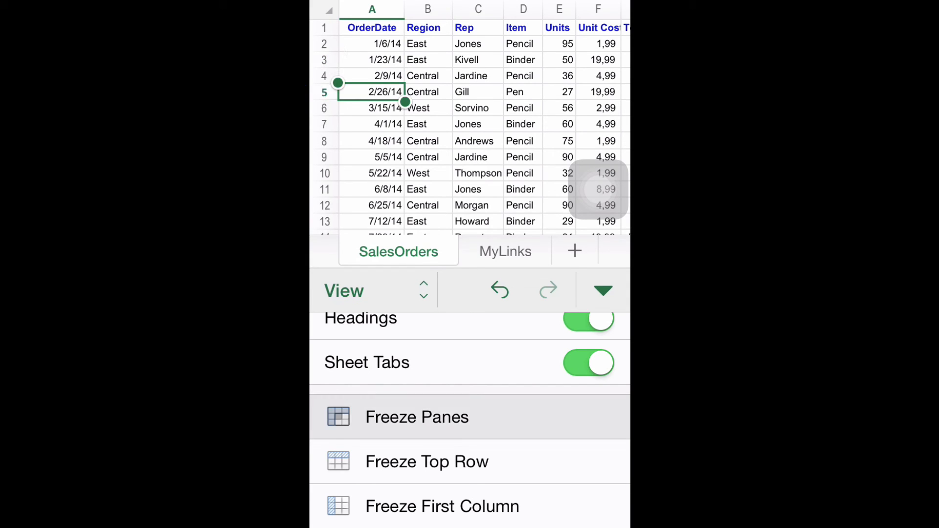
pyautogui.click(416, 417)
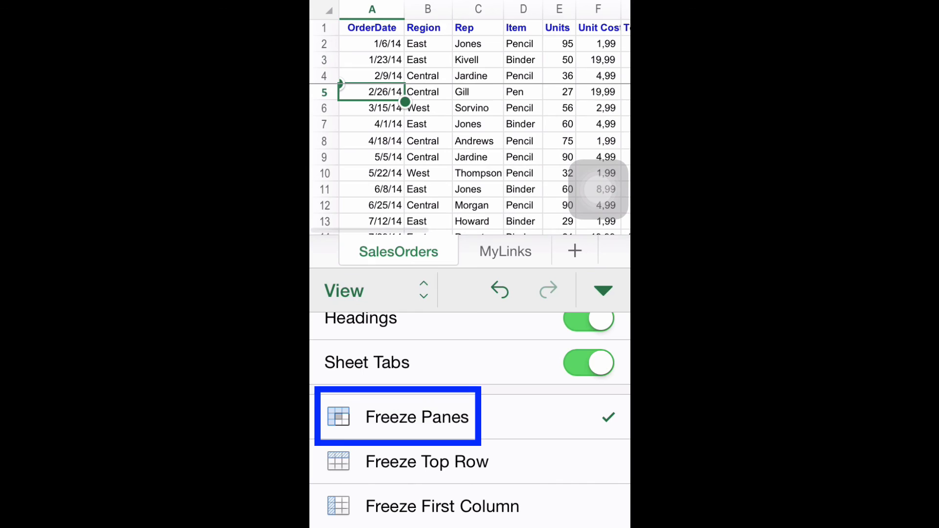